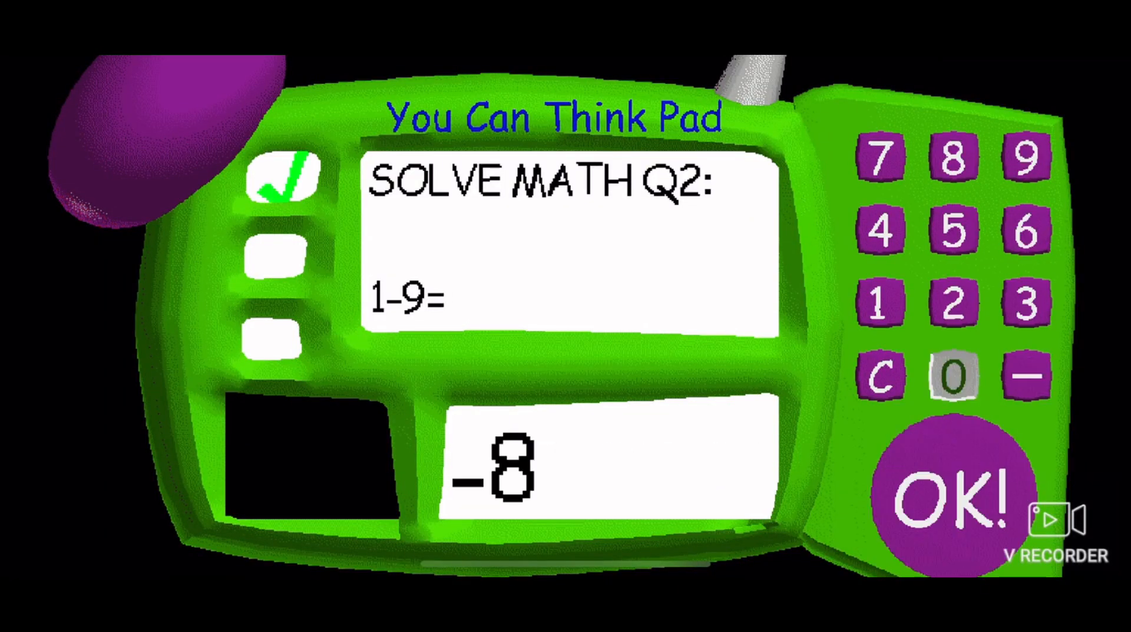
# Submit -8 for 1-9, then 2 for the garbled third problem.
pyautogui.click(952, 490)
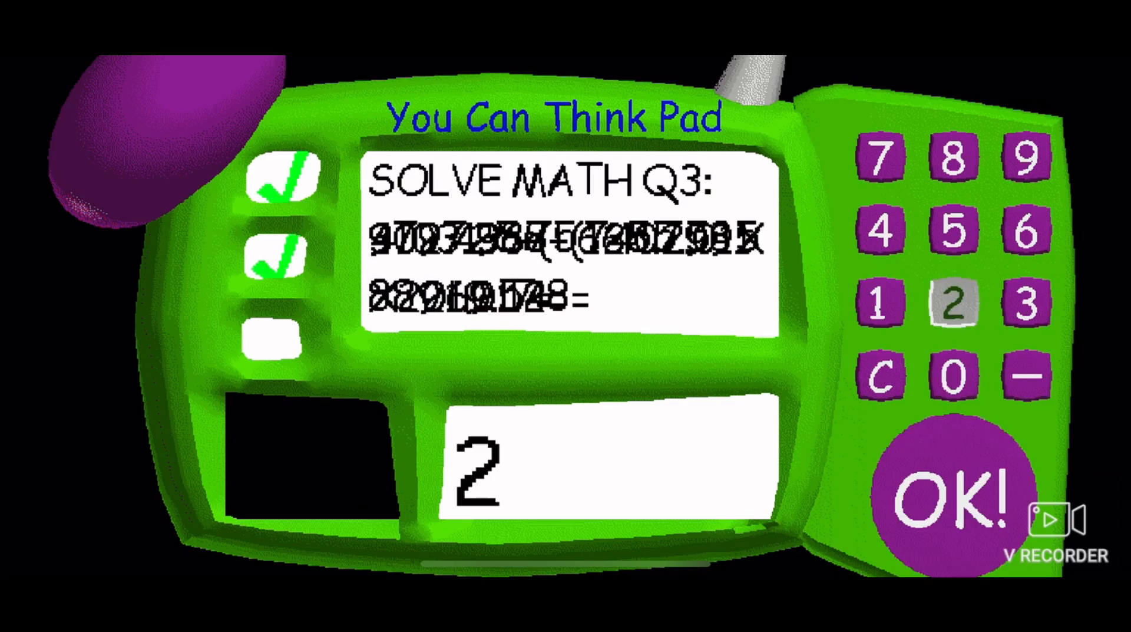
pyautogui.click(954, 491)
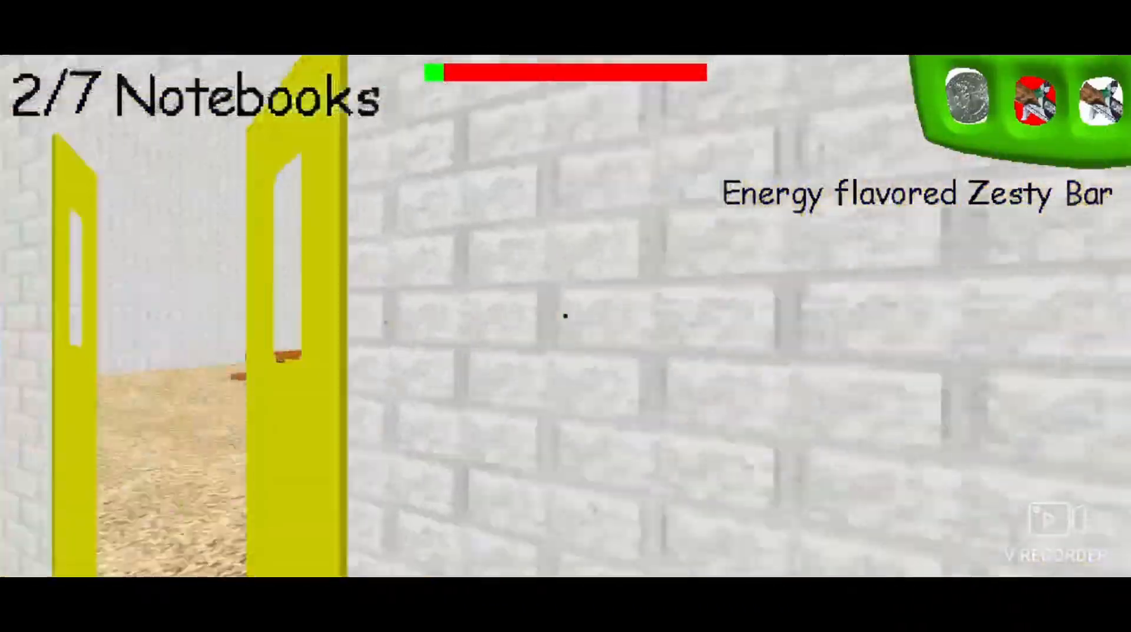
# Eat the Energy flavored Zesty Bar, then walk the corridors past Baldi.
pyautogui.click(1029, 100)
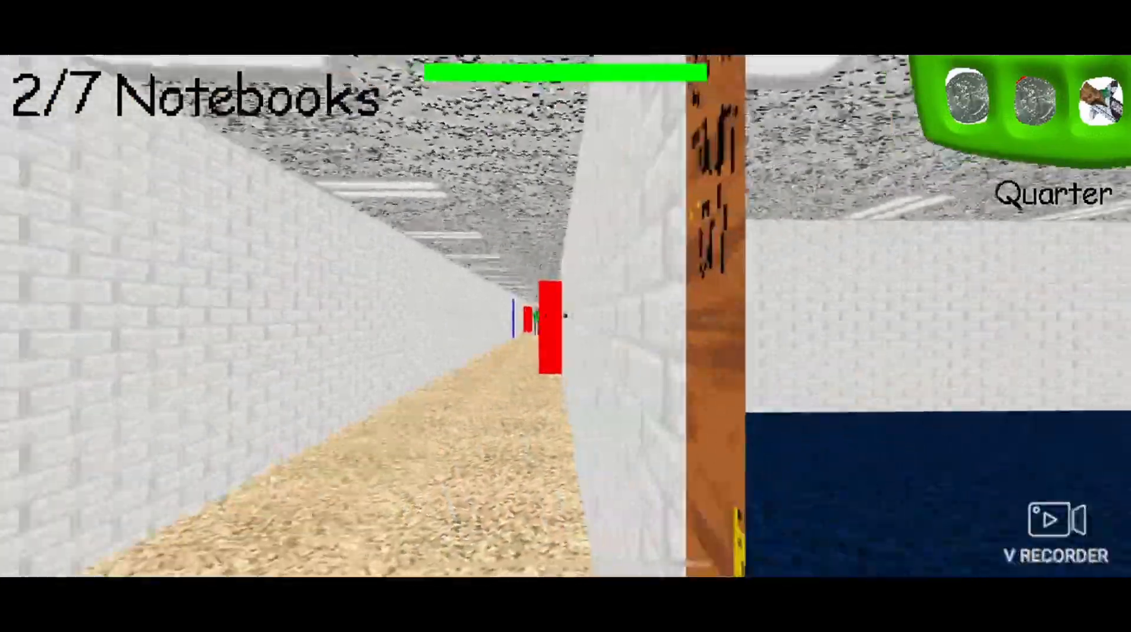
pyautogui.press('w')
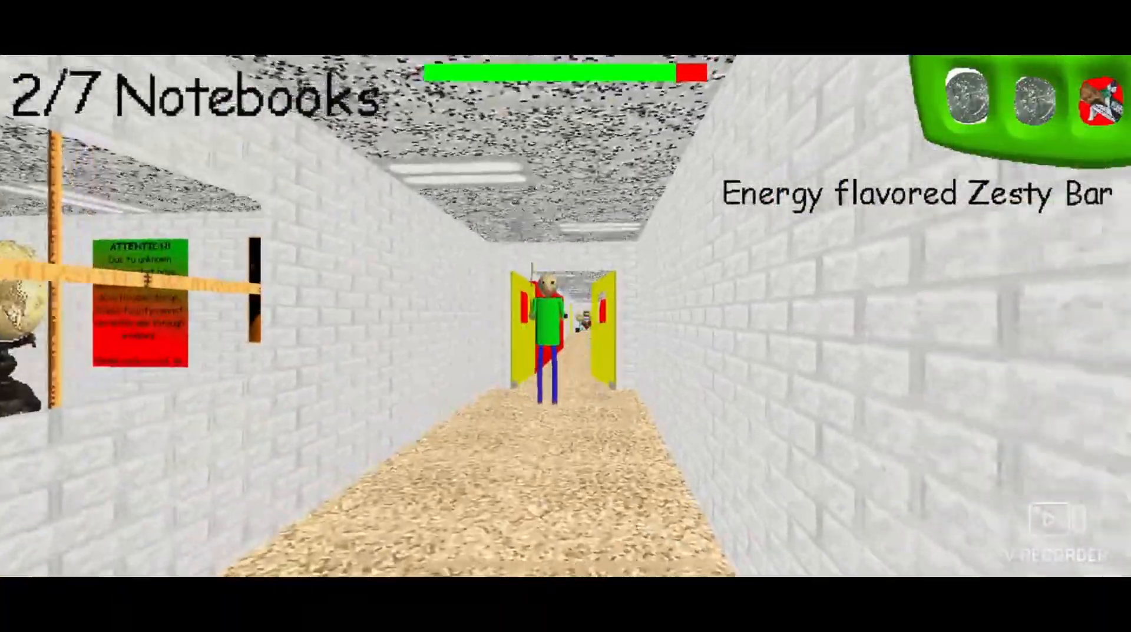
pyautogui.press('w')
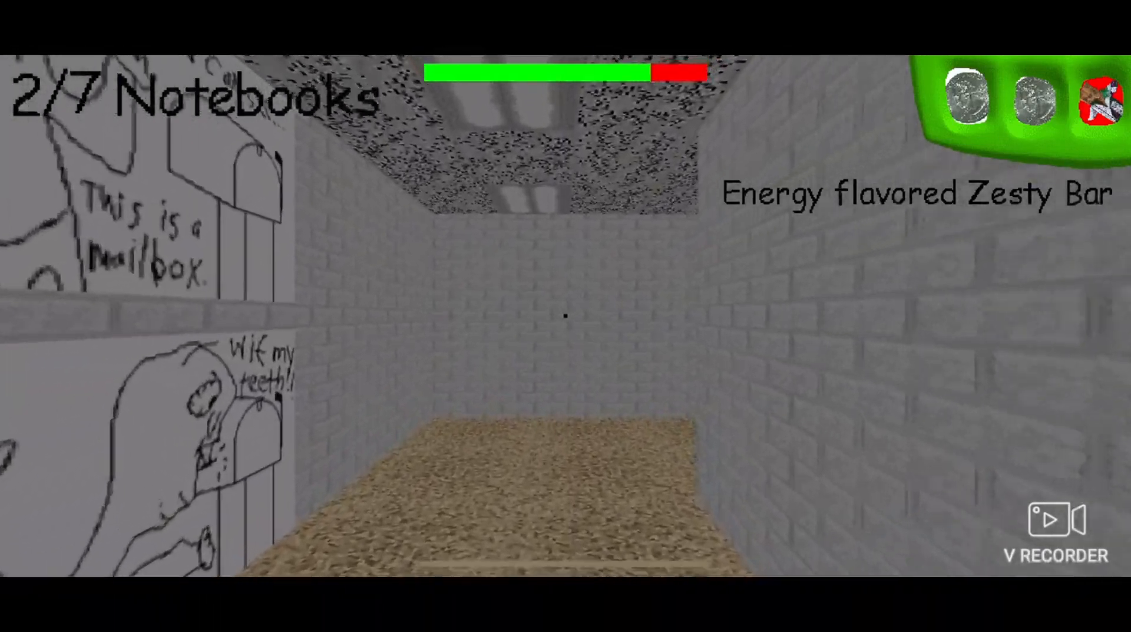
pyautogui.press('w')
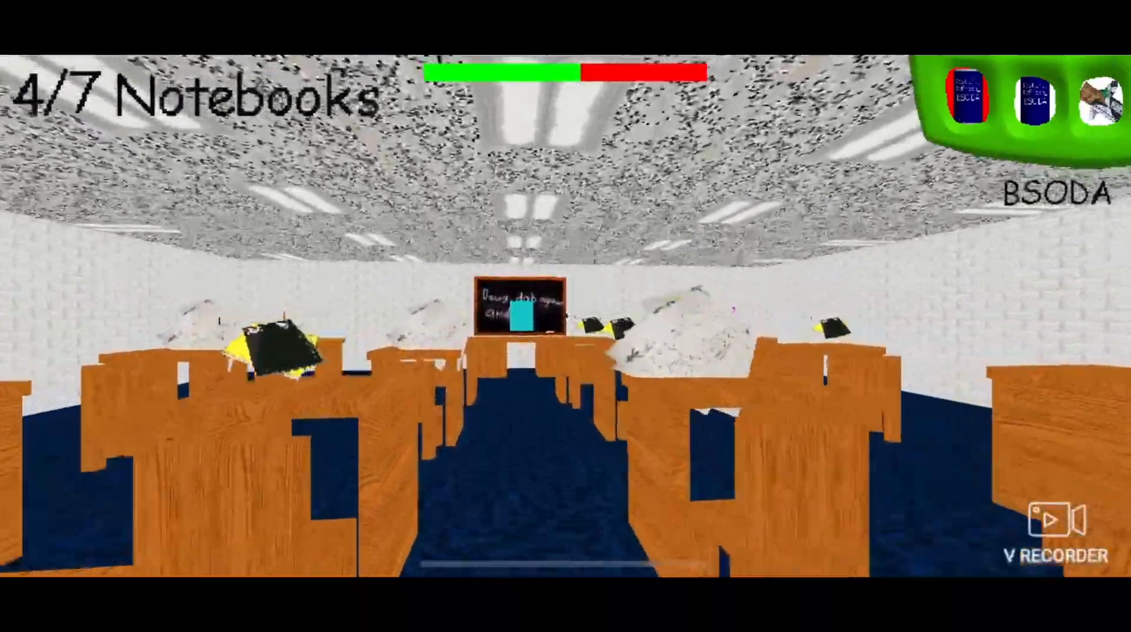
pyautogui.moveTo(566, 316)
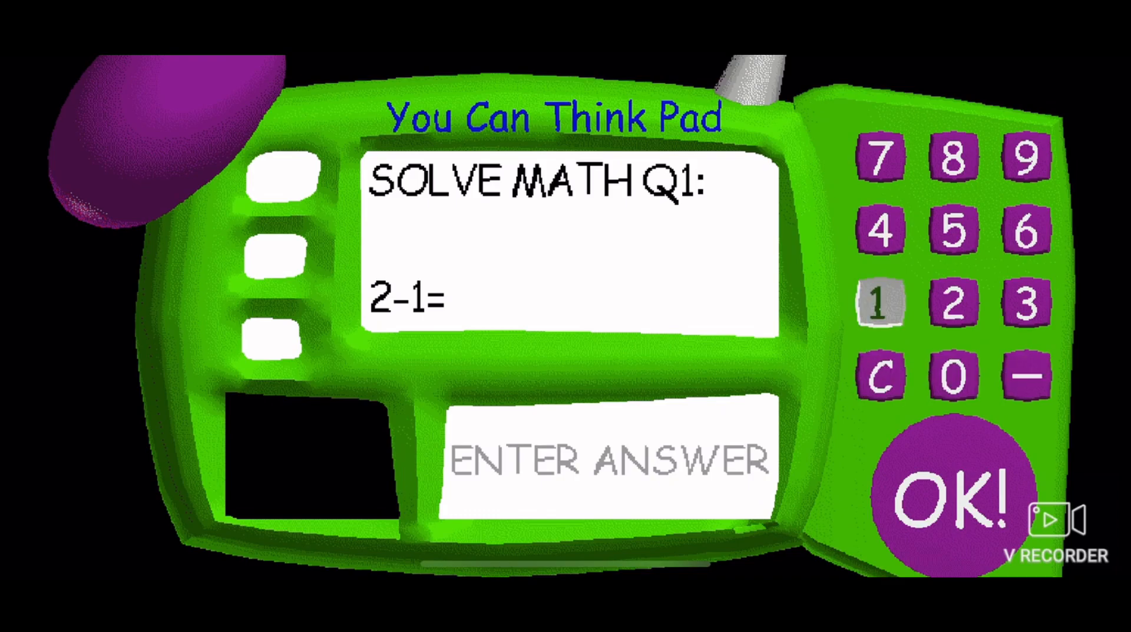
# Answer 2-1 with 1 and 7+7 with 14 on the math pad.
pyautogui.click(955, 476)
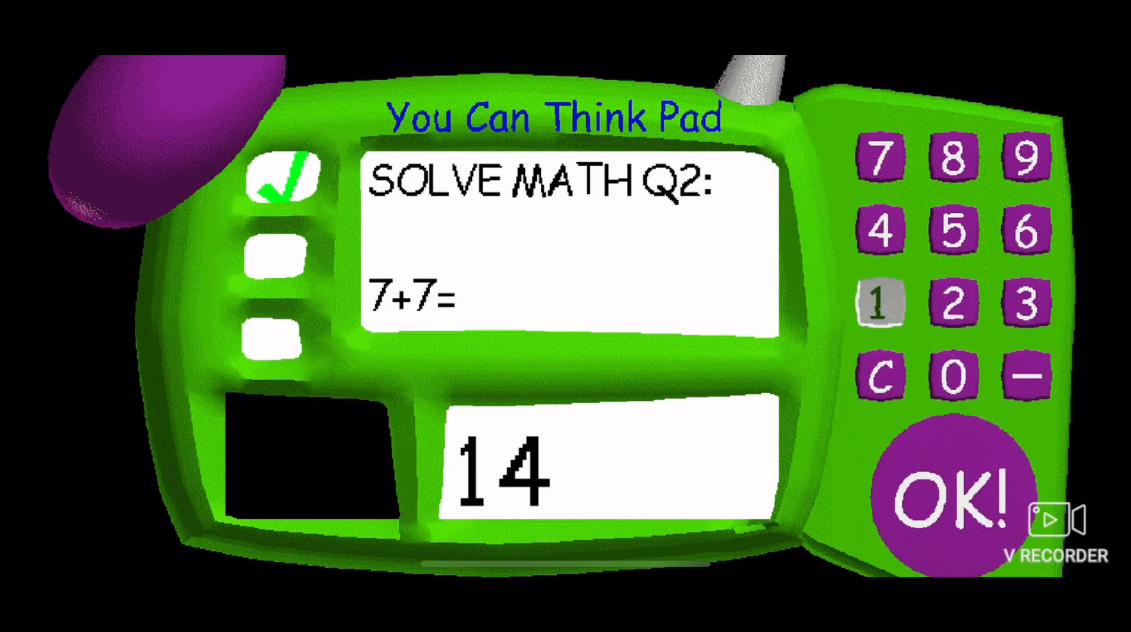
pyautogui.click(947, 491)
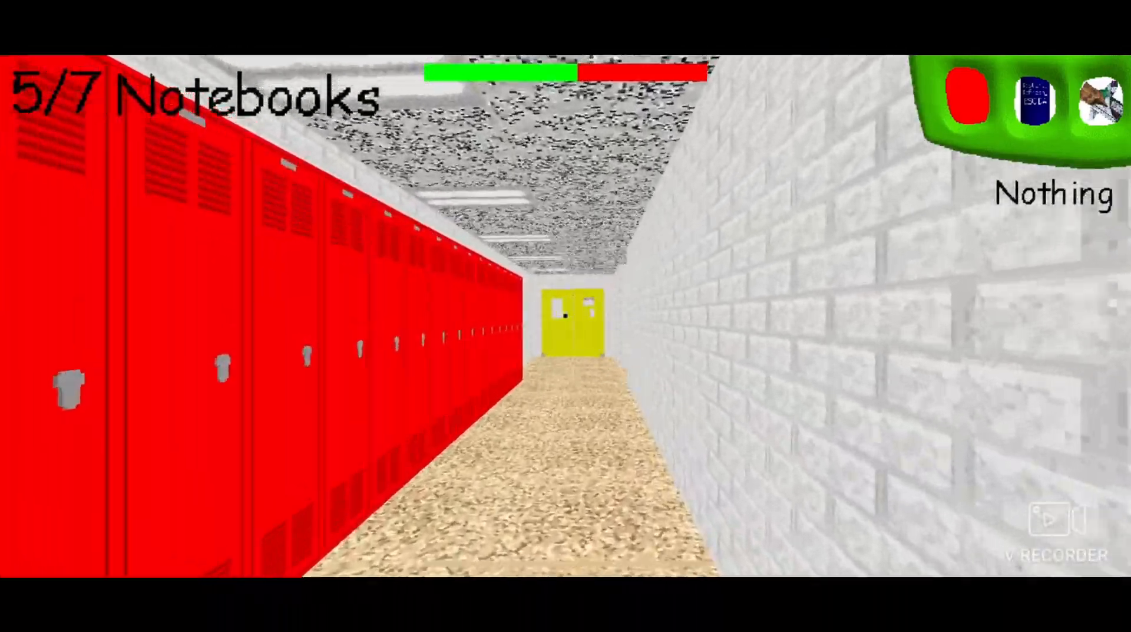
pyautogui.press('w')
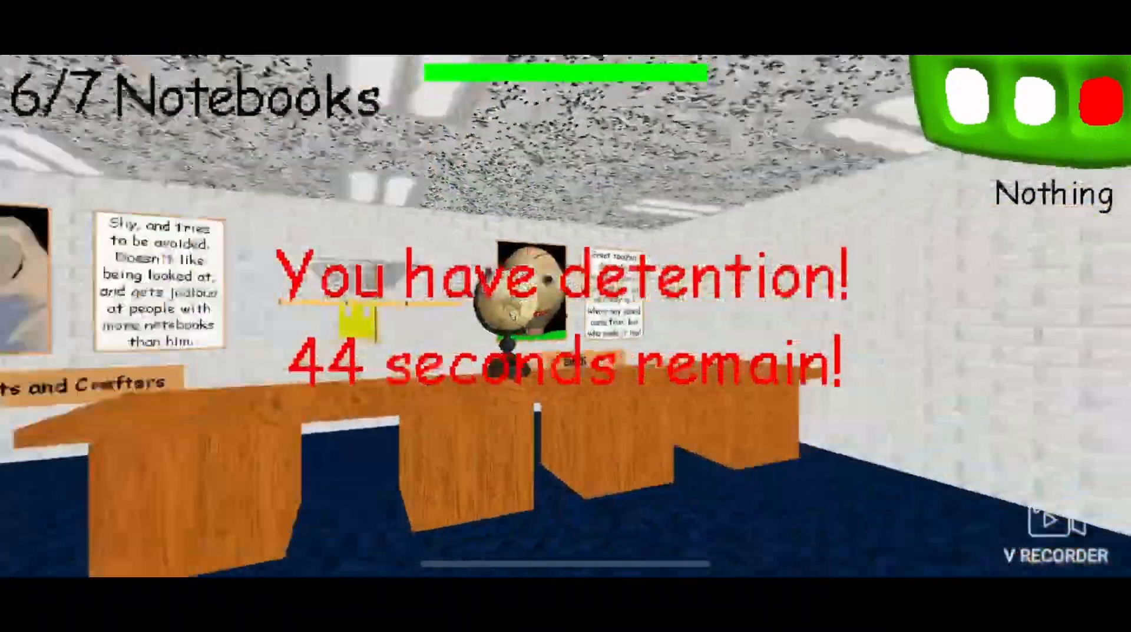
pyautogui.moveTo(565, 315)
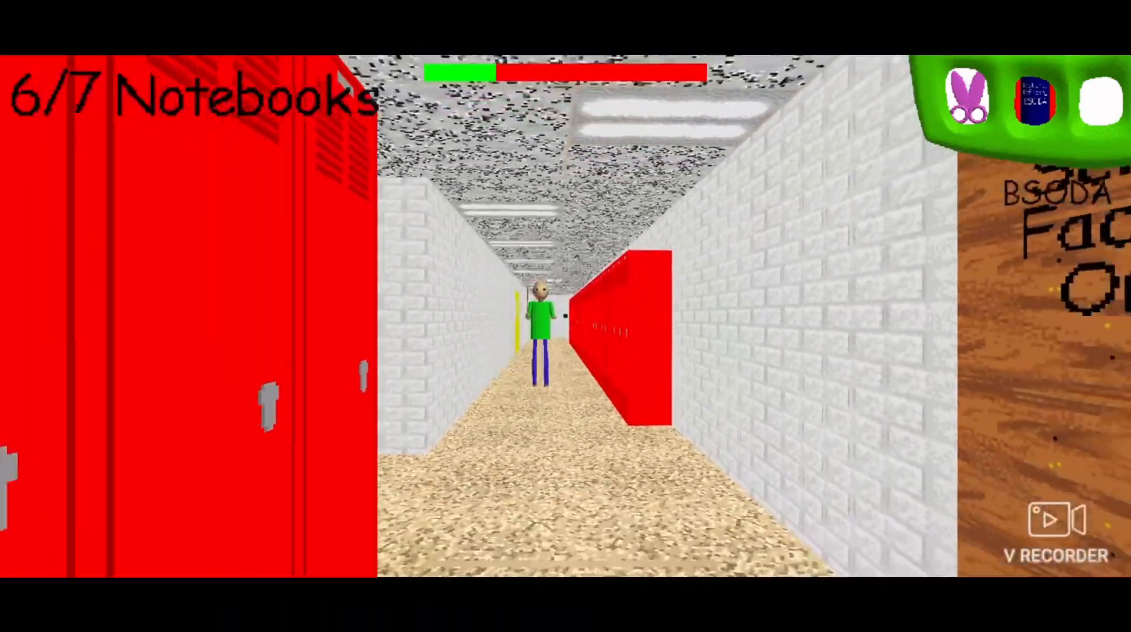
# Tap the seventh notebook and enter 0 for 4-4.
pyautogui.click(1032, 97)
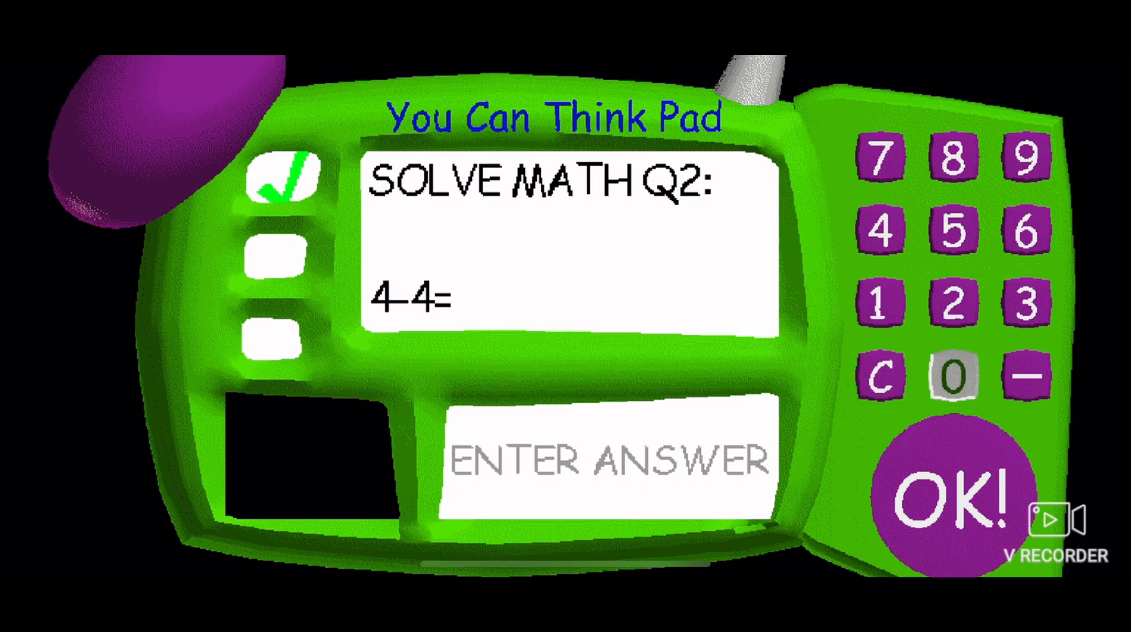
pyautogui.click(951, 487)
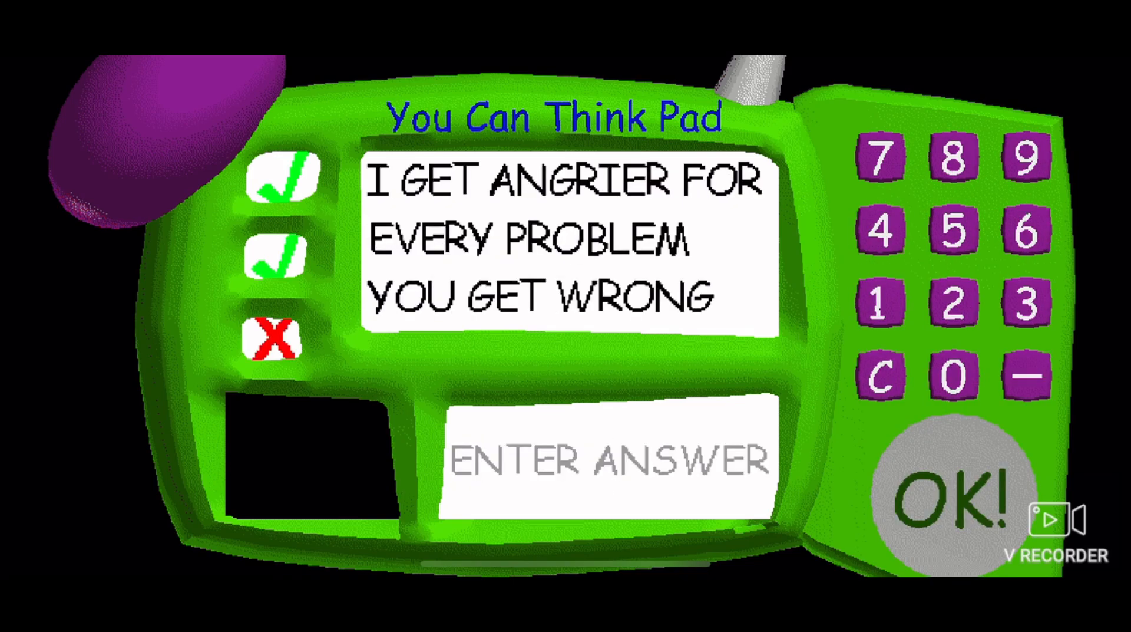